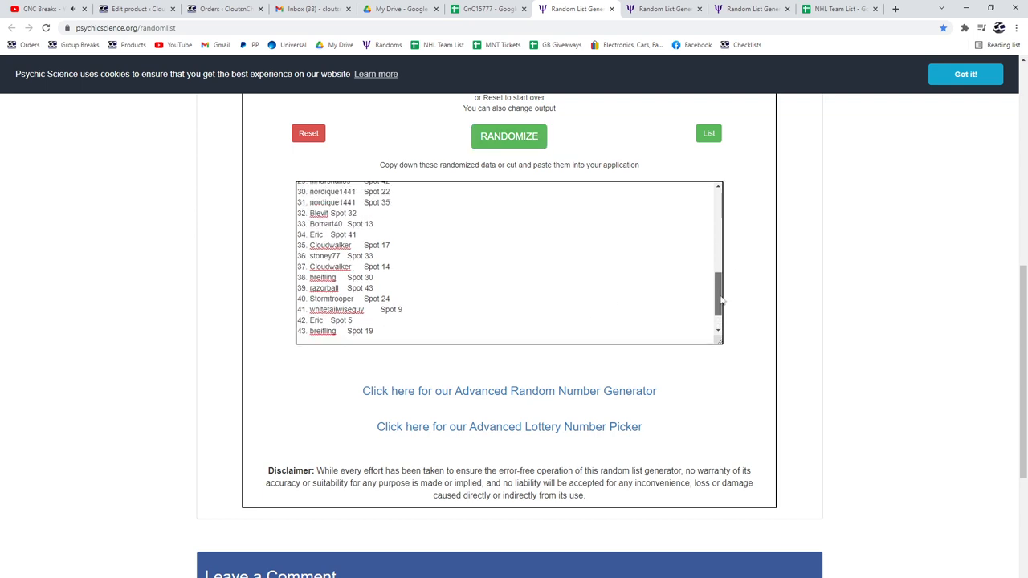
# - Reshuffle the buyer spot list, select the shuffled output, and switch to the CnC15777 sheet
pyautogui.click(509, 135)
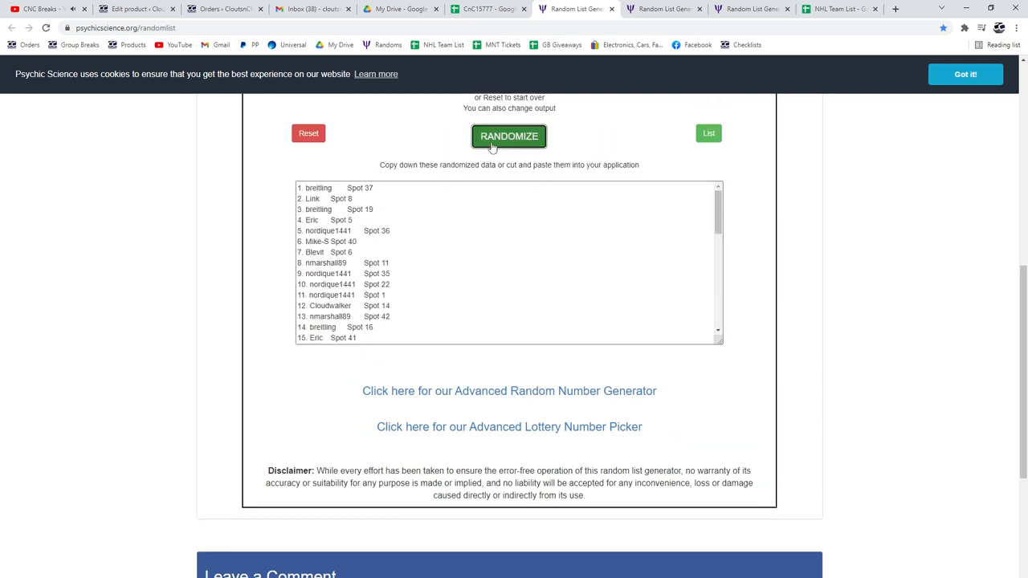
pyautogui.click(509, 134)
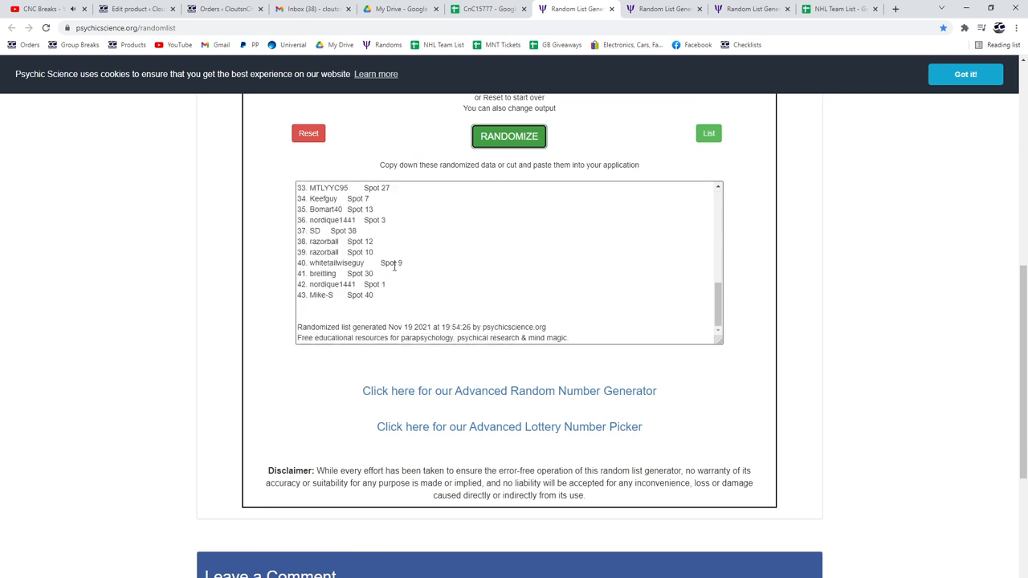
pyautogui.click(488, 10)
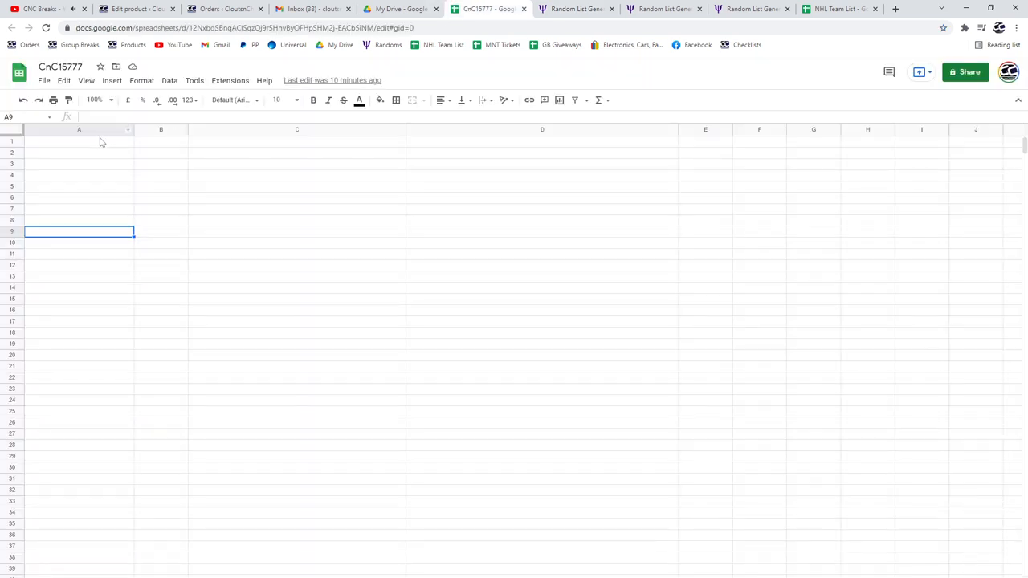
# - Reshuffle the base card list, copy it, and return to the sheet to paste it in column C
pyautogui.click(659, 9)
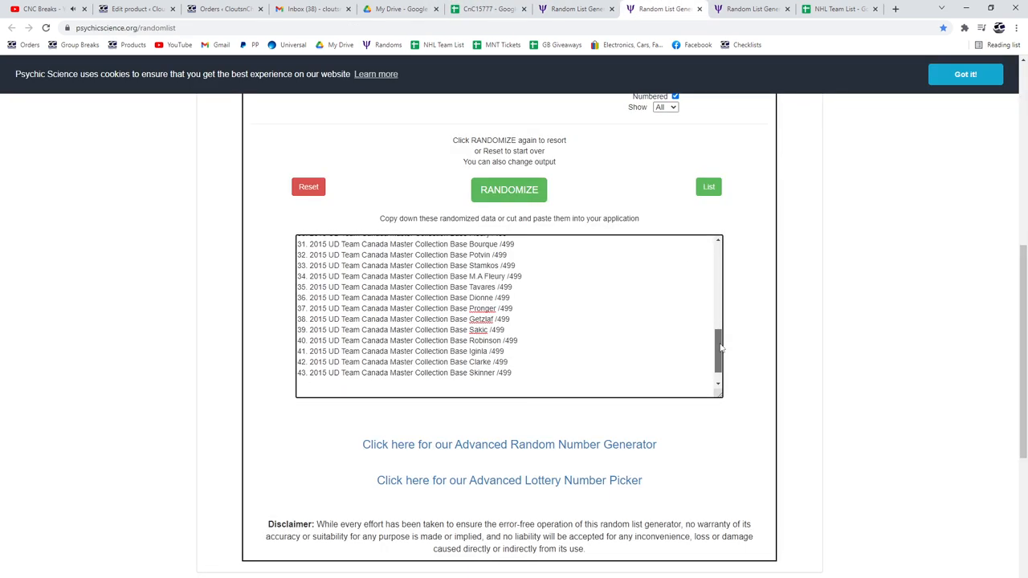
pyautogui.click(509, 189)
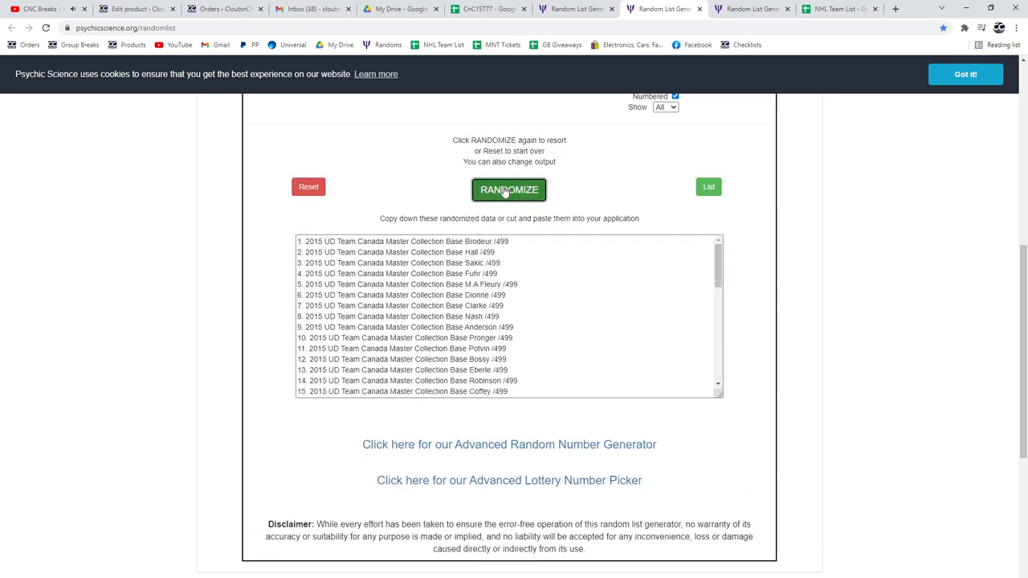
pyautogui.click(509, 189)
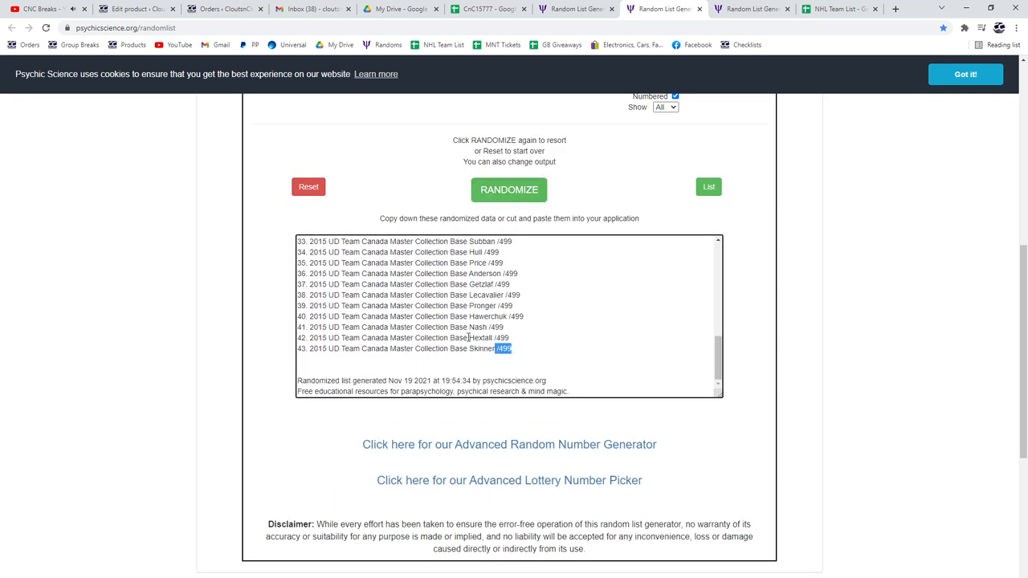
pyautogui.click(481, 10)
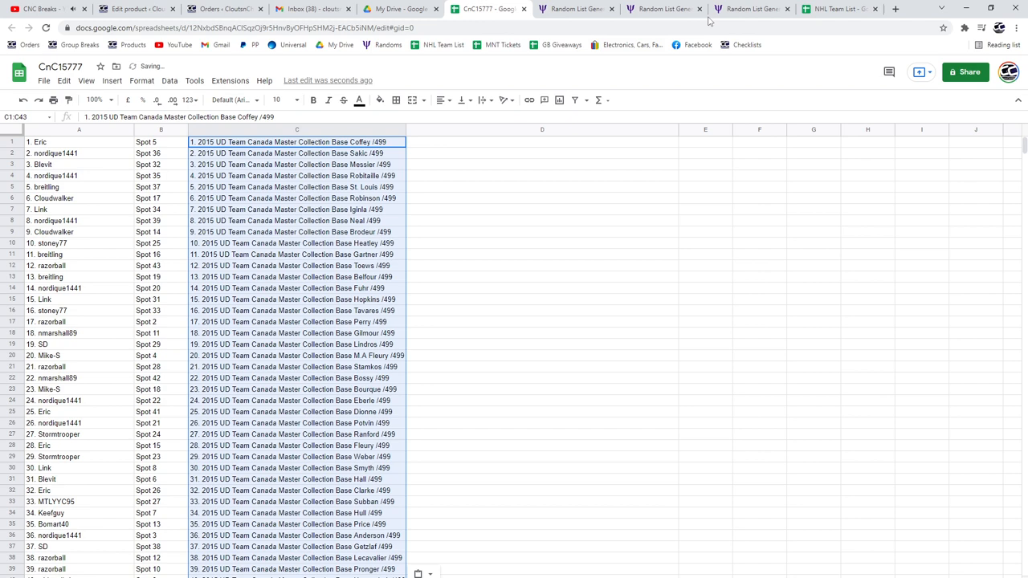
# - Reshuffle the hit card list with jersey, autograph and patch hits and select the output
pyautogui.click(752, 10)
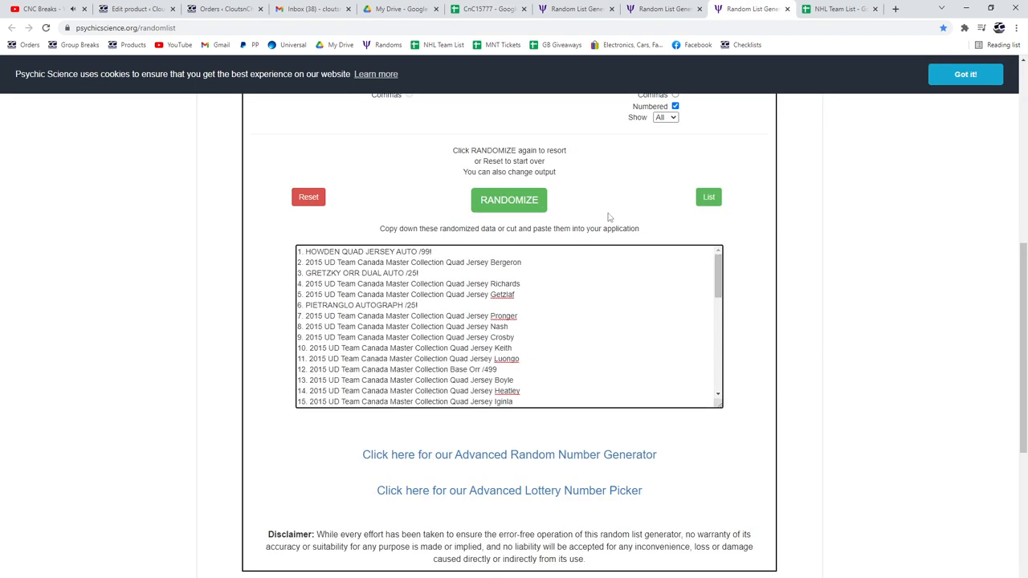
pyautogui.click(508, 199)
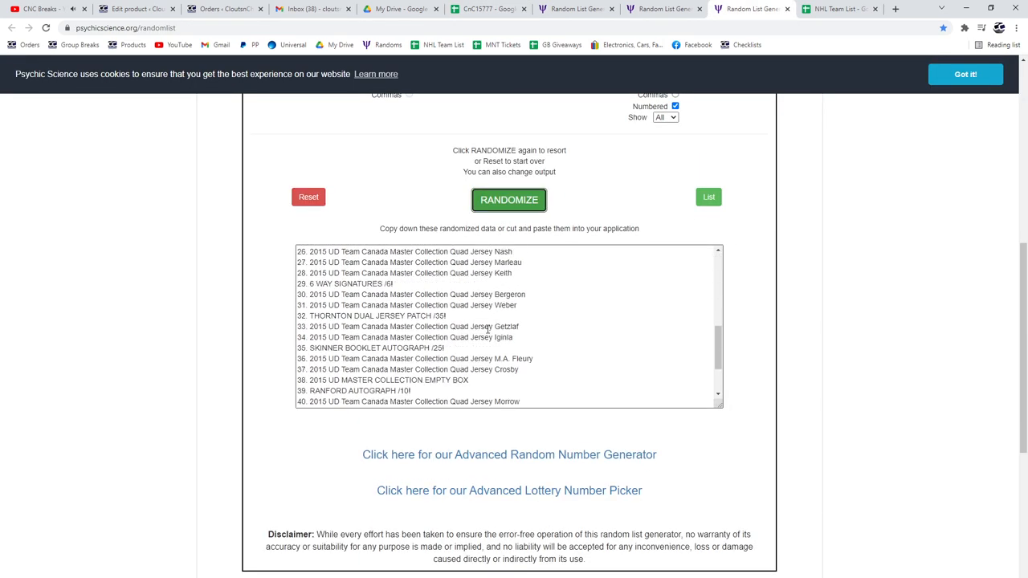
pyautogui.click(488, 9)
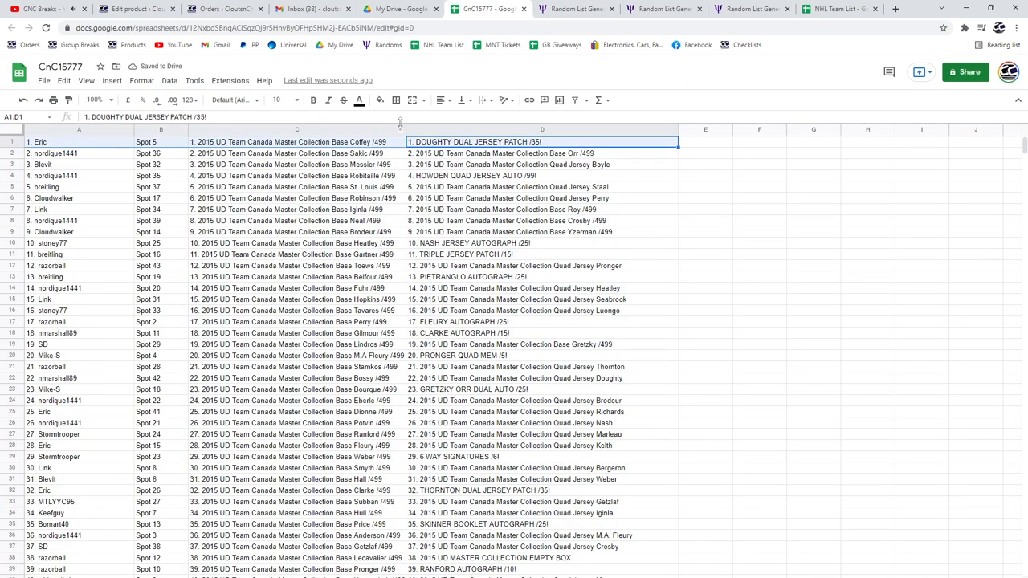
# - Bold the winning hit rows 1 (dual jersey patch), 4 (quad jersey auto) and 10 (jersey autograph)
pyautogui.click(311, 99)
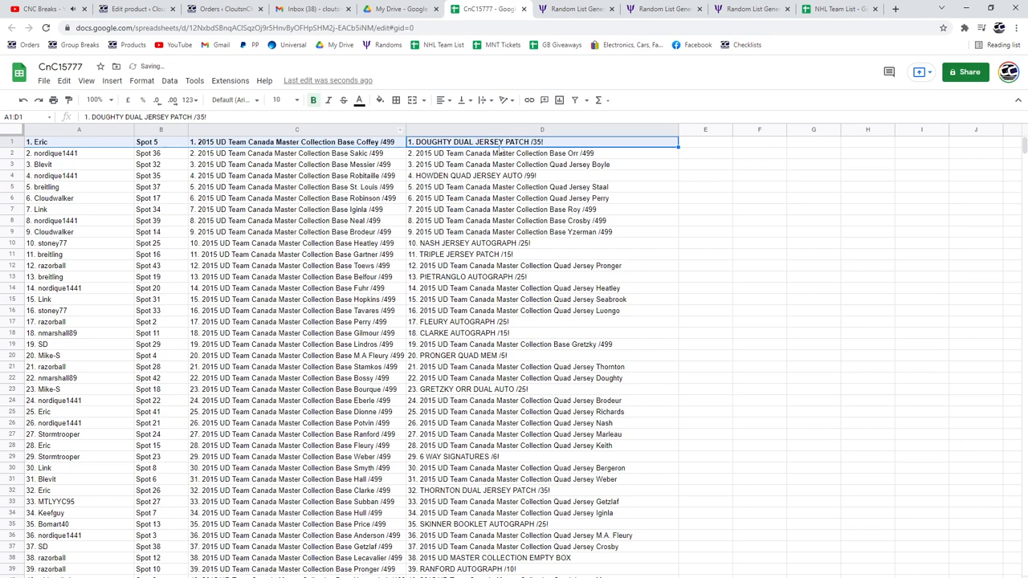
pyautogui.click(543, 175)
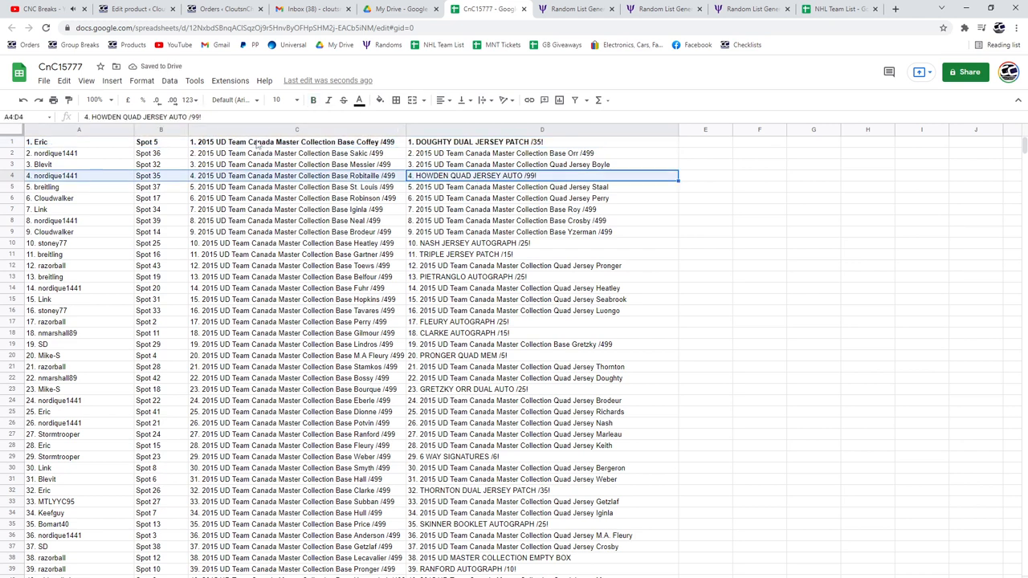
pyautogui.click(312, 100)
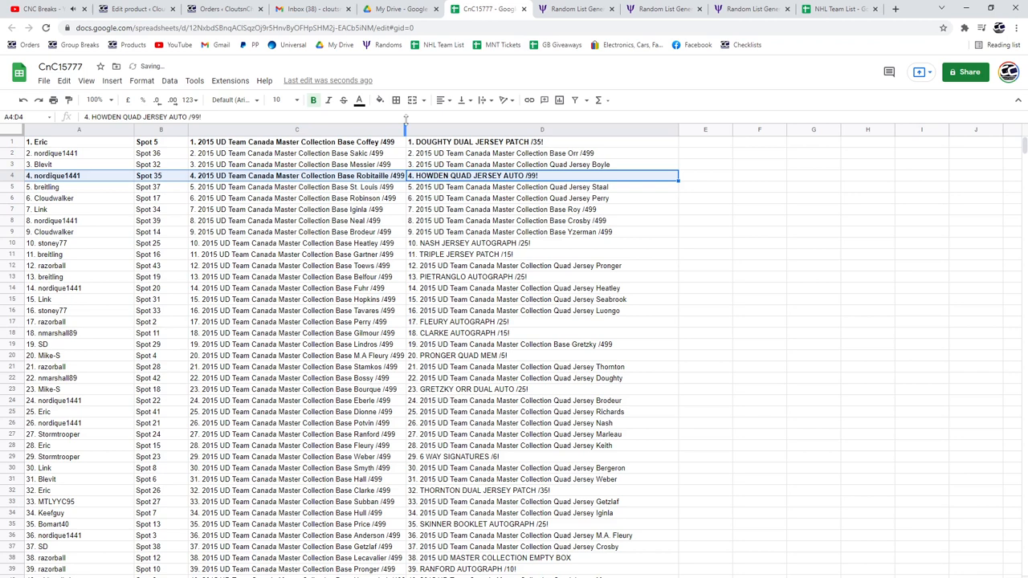
pyautogui.click(568, 243)
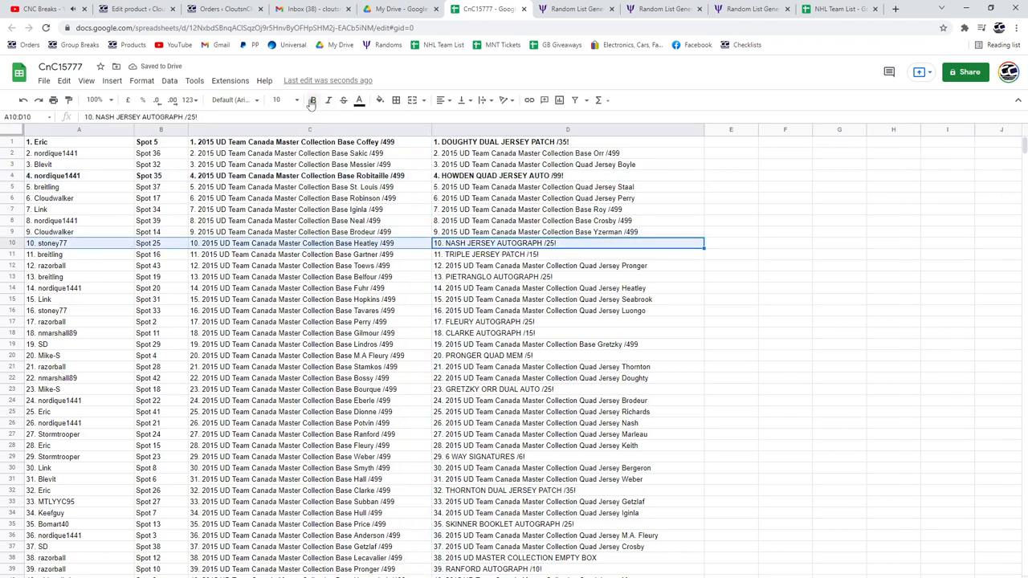
pyautogui.click(311, 100)
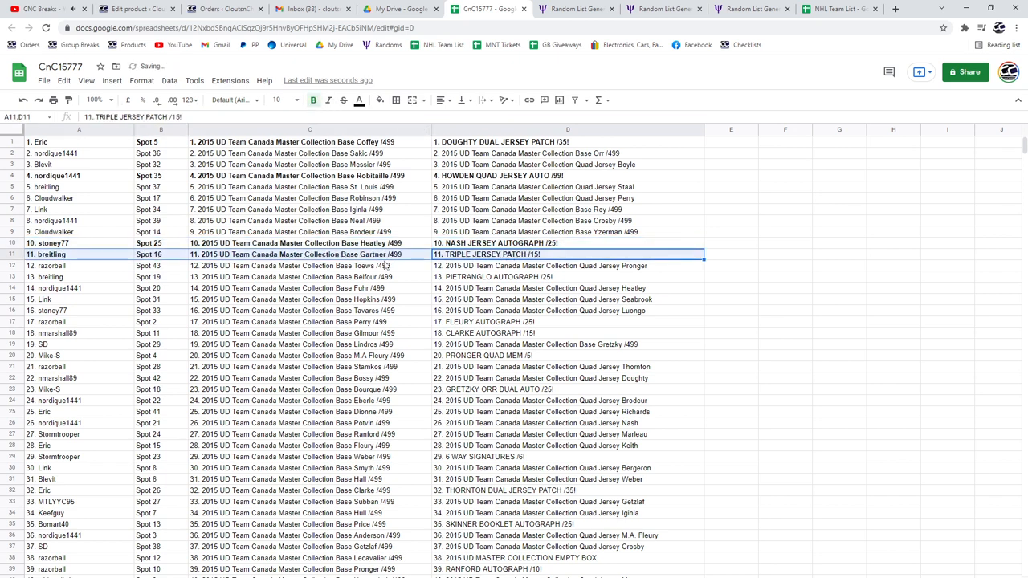
# - Bold the winning hit rows 11 (triple jersey patch), 13 and 17 (autographs)
pyautogui.click(569, 276)
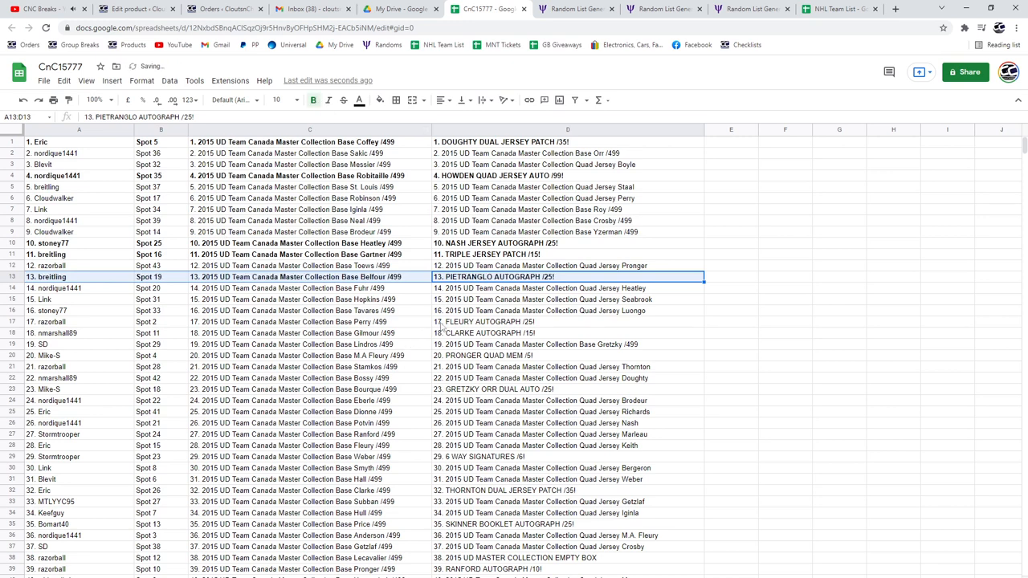
pyautogui.click(569, 321)
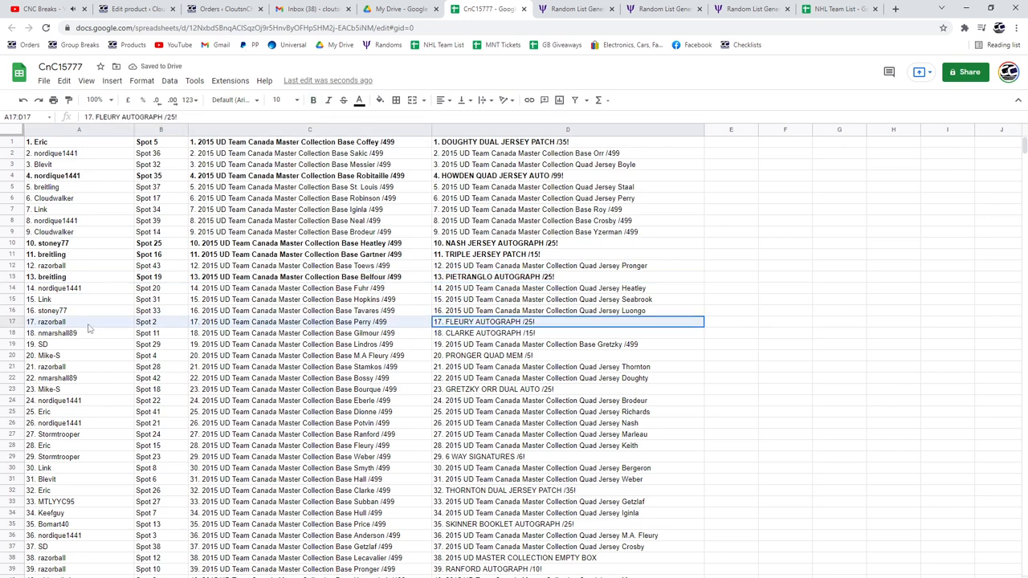
pyautogui.click(313, 99)
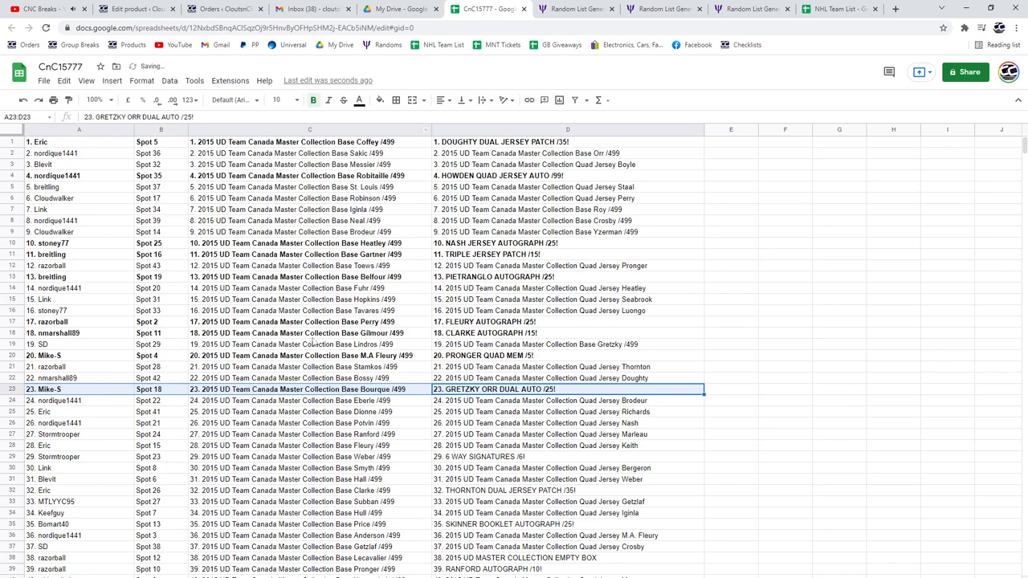
# - Bold the later winning rows 29 (6-way signatures), 32 (dual jersey patch) and 42 (Price autograph)
pyautogui.scroll(-3)
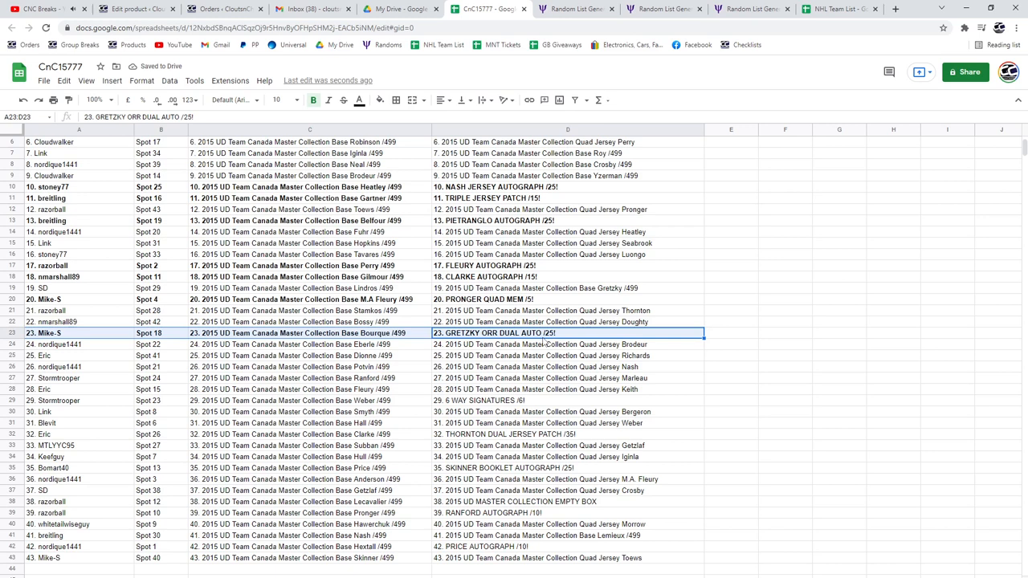
pyautogui.click(569, 400)
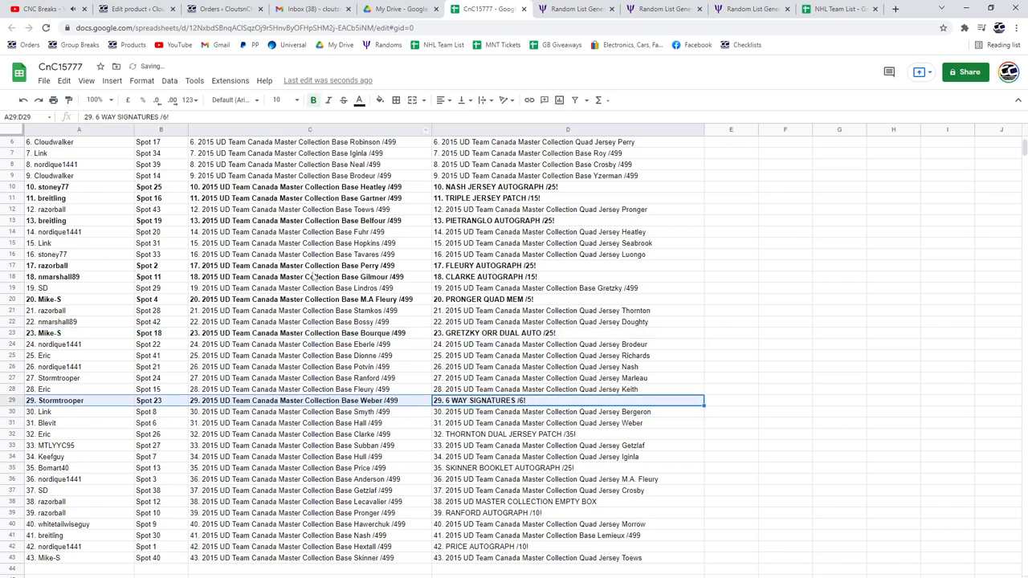
pyautogui.click(569, 434)
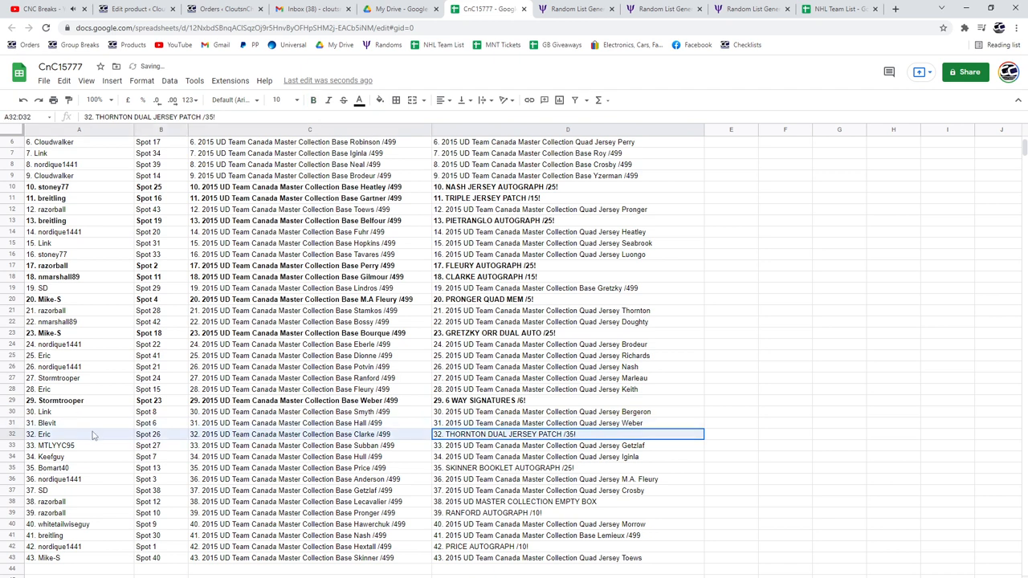
pyautogui.click(313, 99)
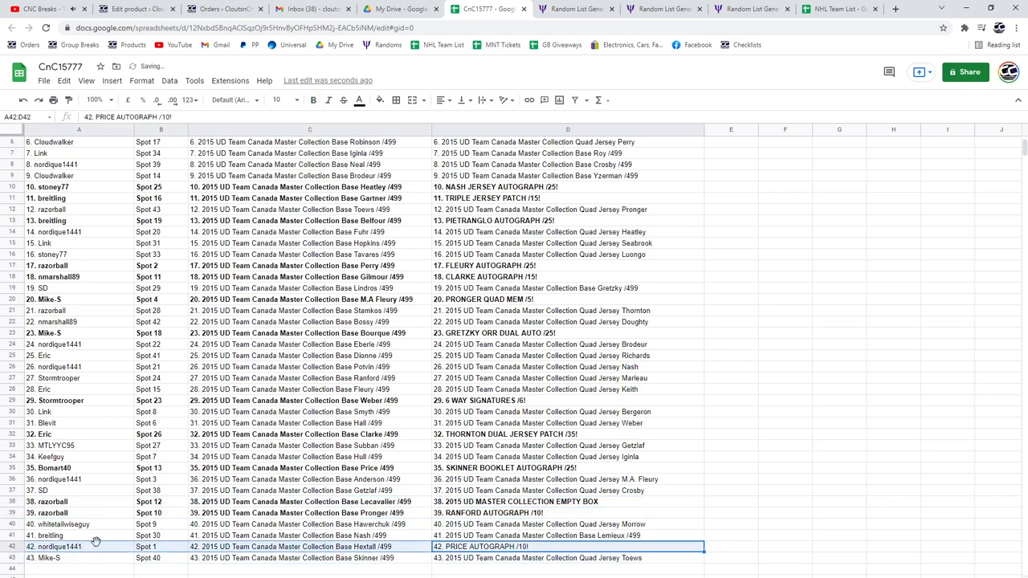
pyautogui.click(569, 559)
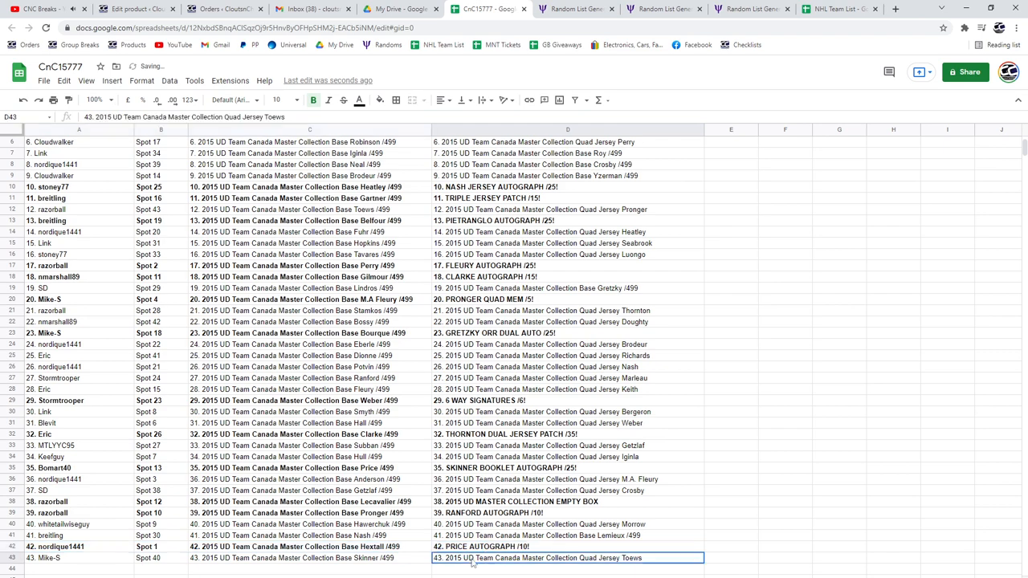